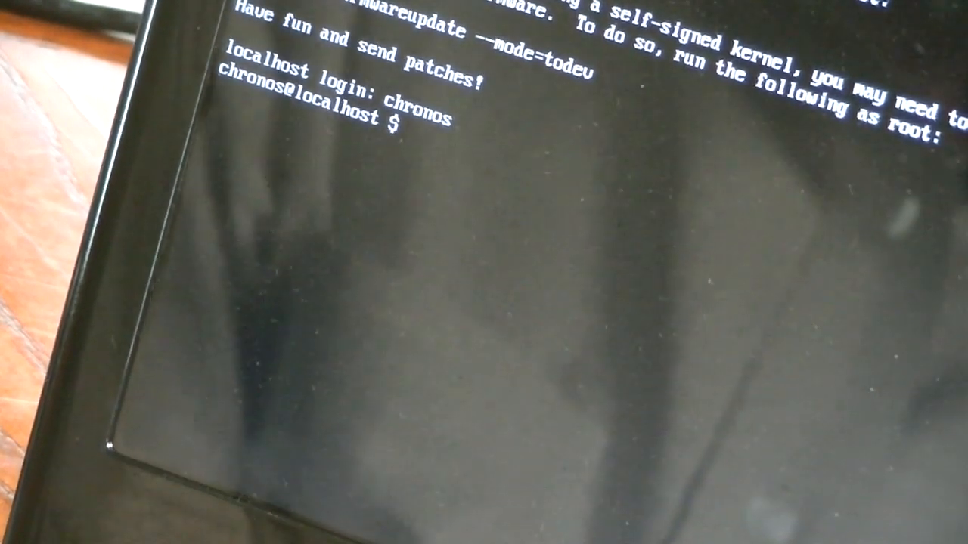
{"action": "type", "text": "wge"}
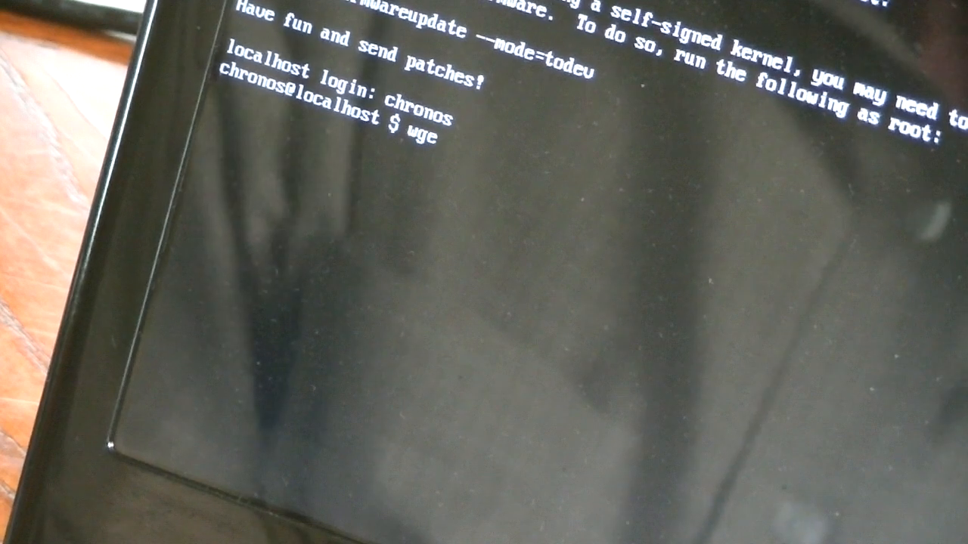
{"action": "type", "text": "t"}
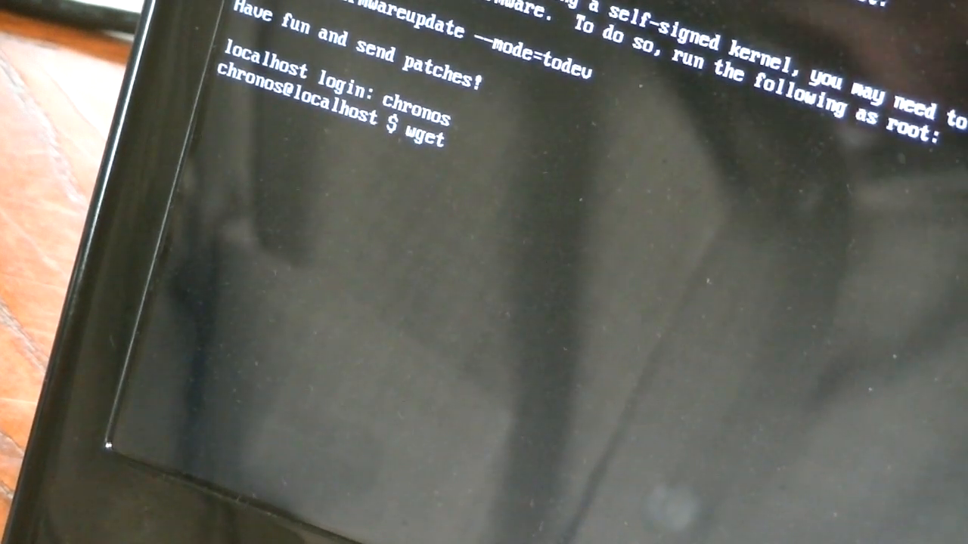
{"action": "type", "text": "htt"}
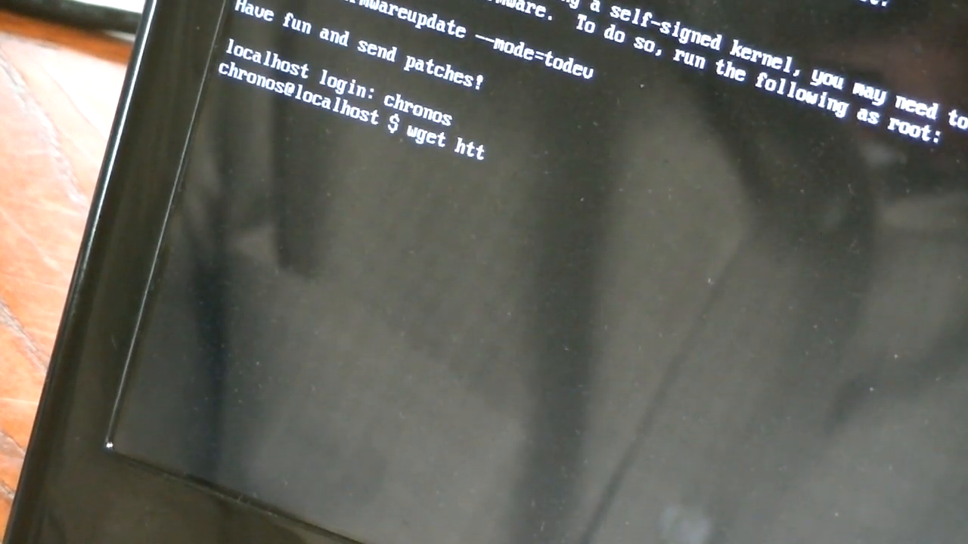
{"action": "type", "text": "p:"}
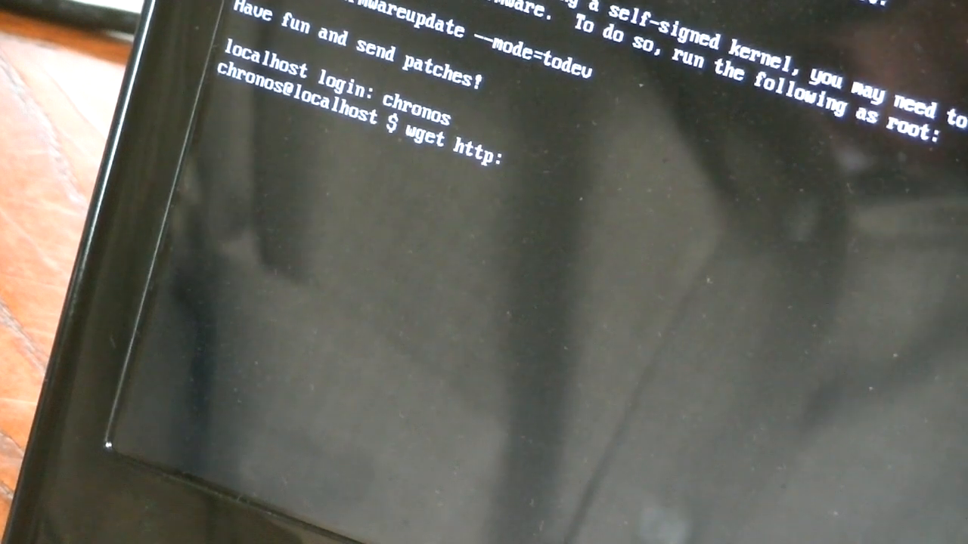
{"action": "type", "text": "//"}
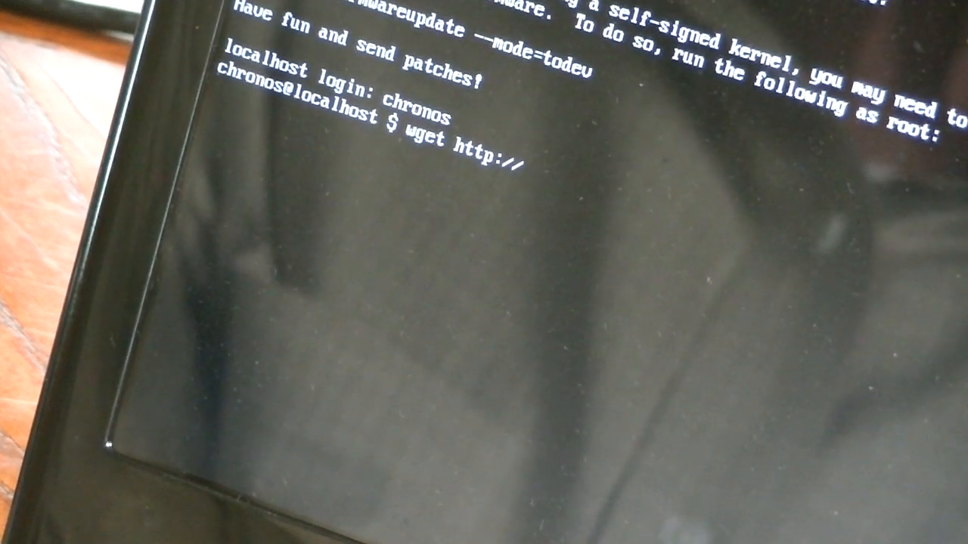
{"action": "type", "text": "goo.gl/"}
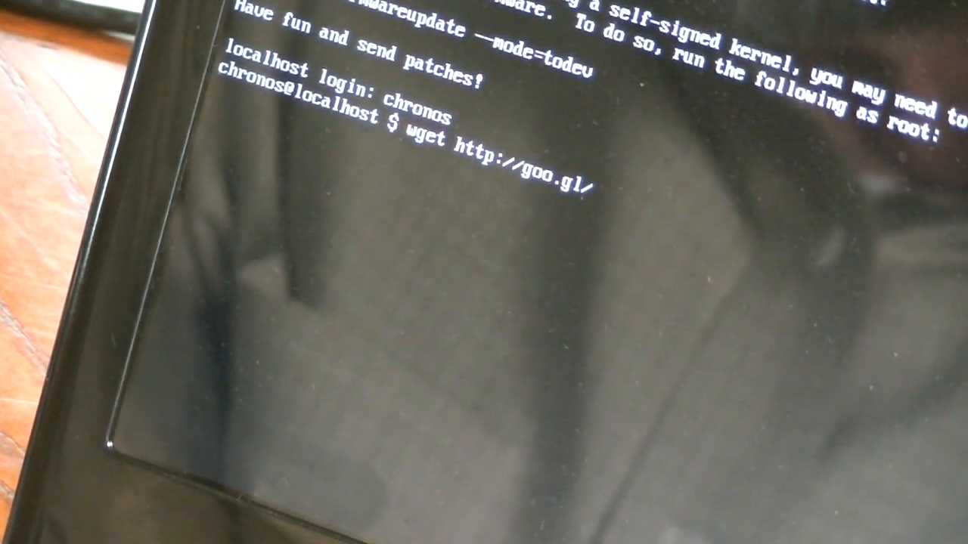
{"action": "type", "text": "t"}
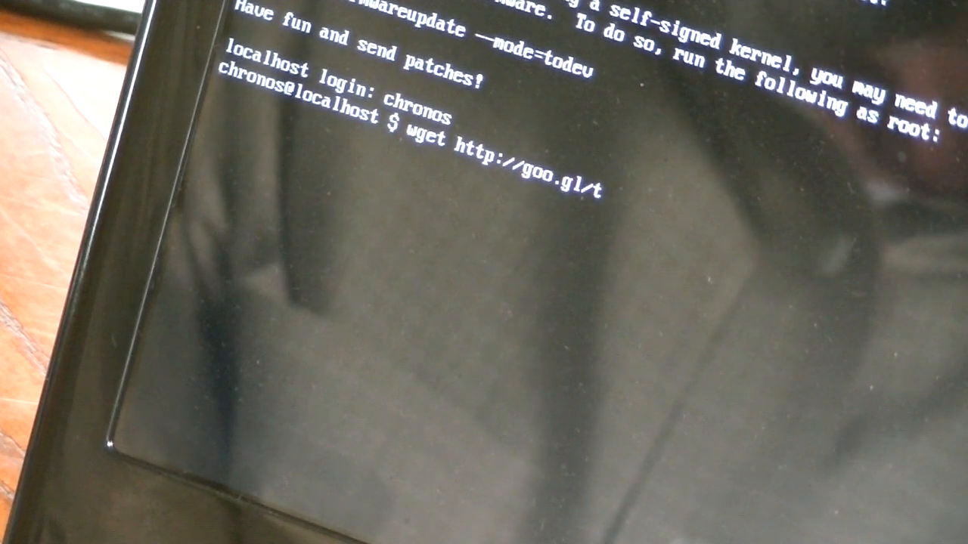
{"action": "type", "text": "n"}
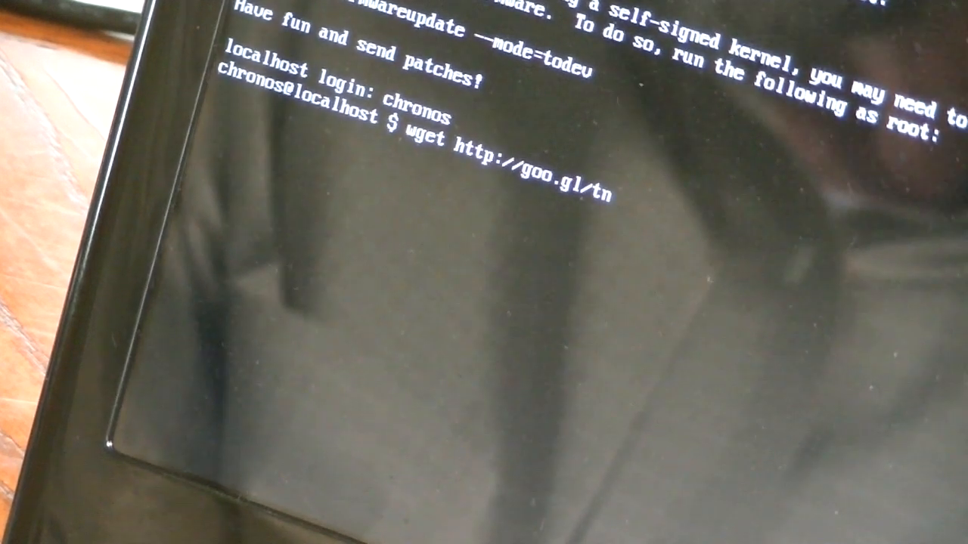